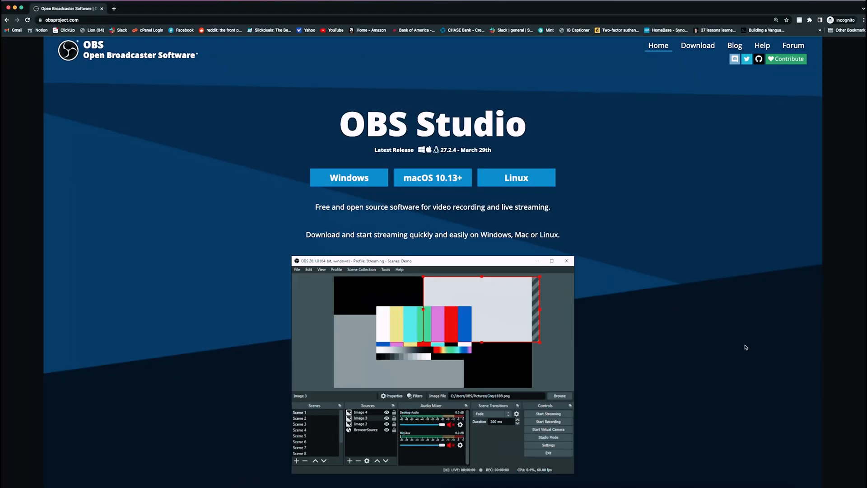
mouse_move(743, 350)
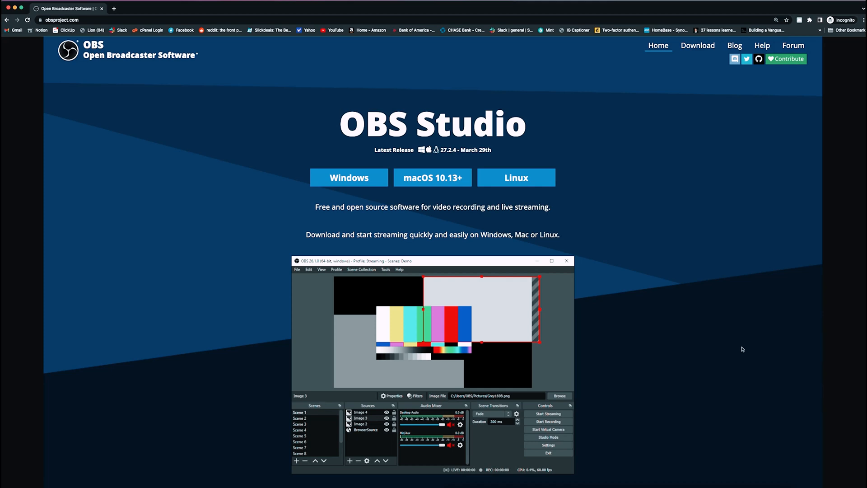
mouse_move(749, 344)
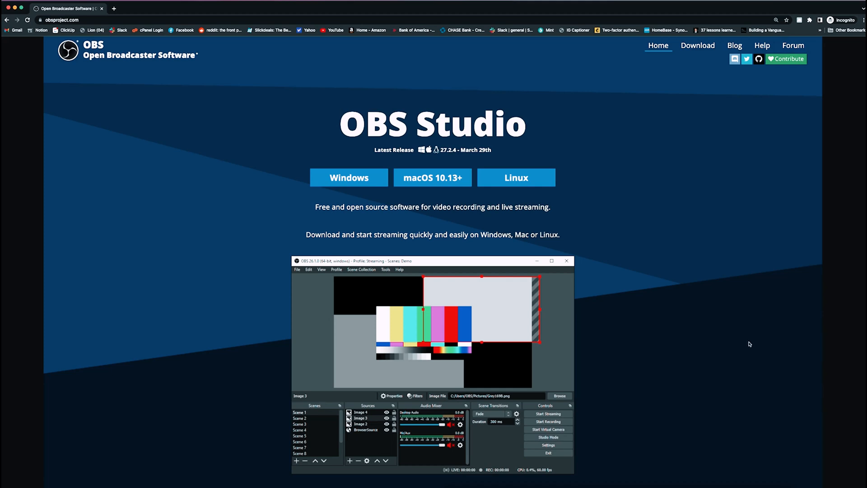
mouse_move(399, 234)
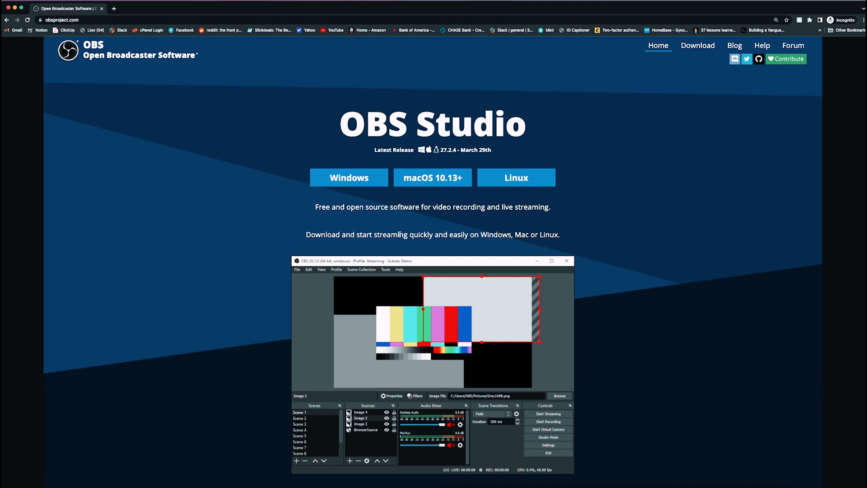